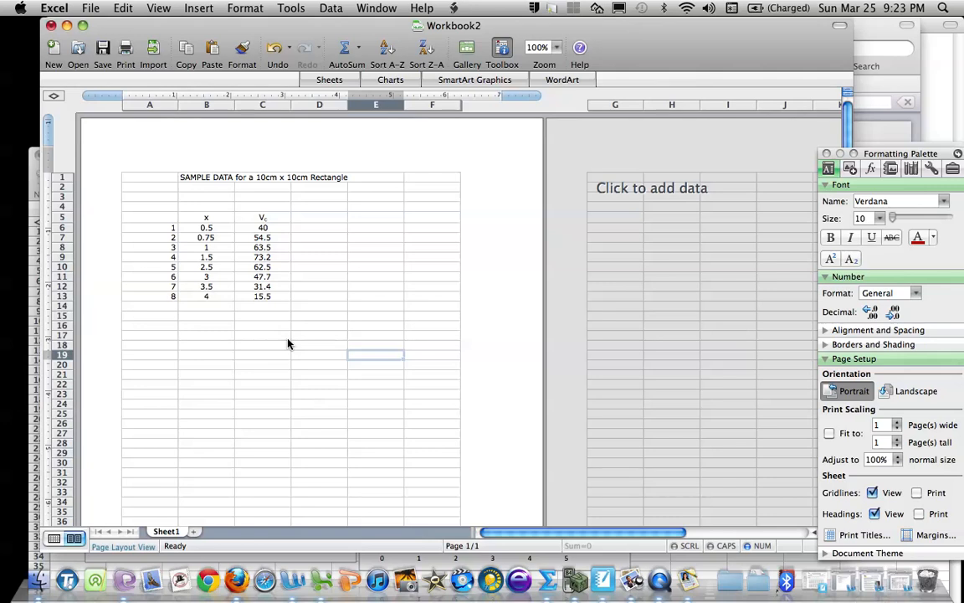
mouse_move(288, 338)
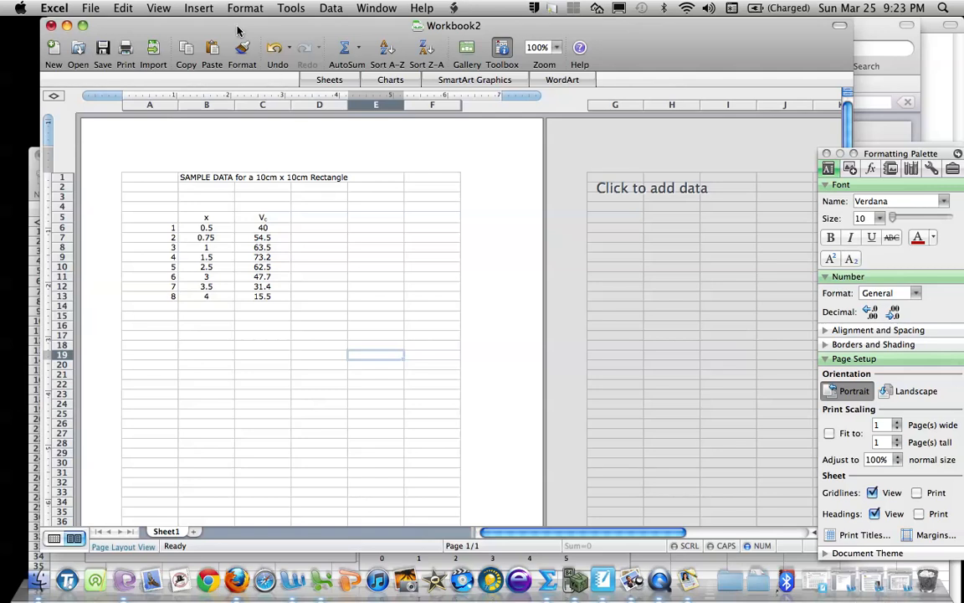
mouse_move(136, 37)
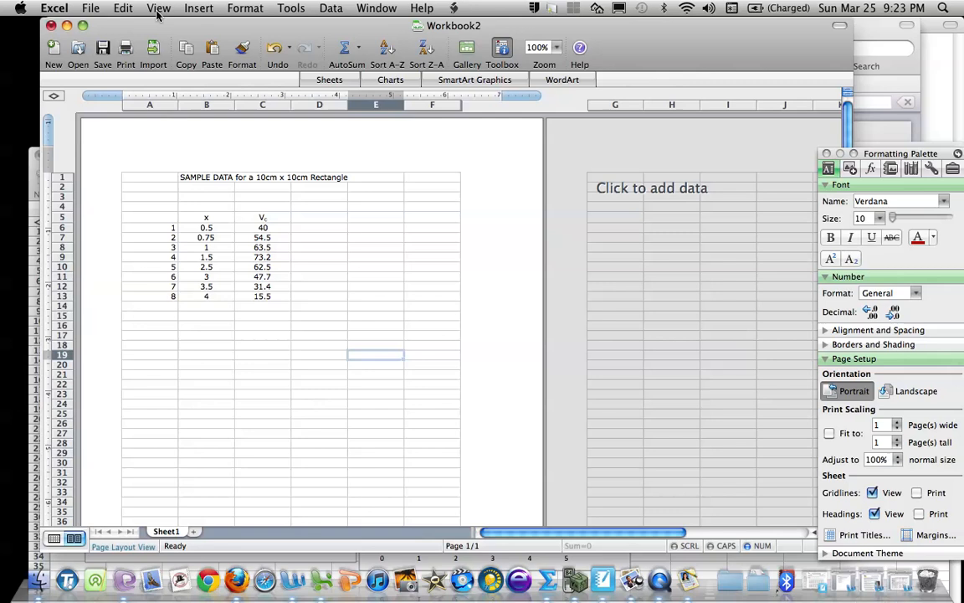
Step: Switch to Normal view, select the x and Vc data B5:C13, and show the Charts gallery
click(157, 7)
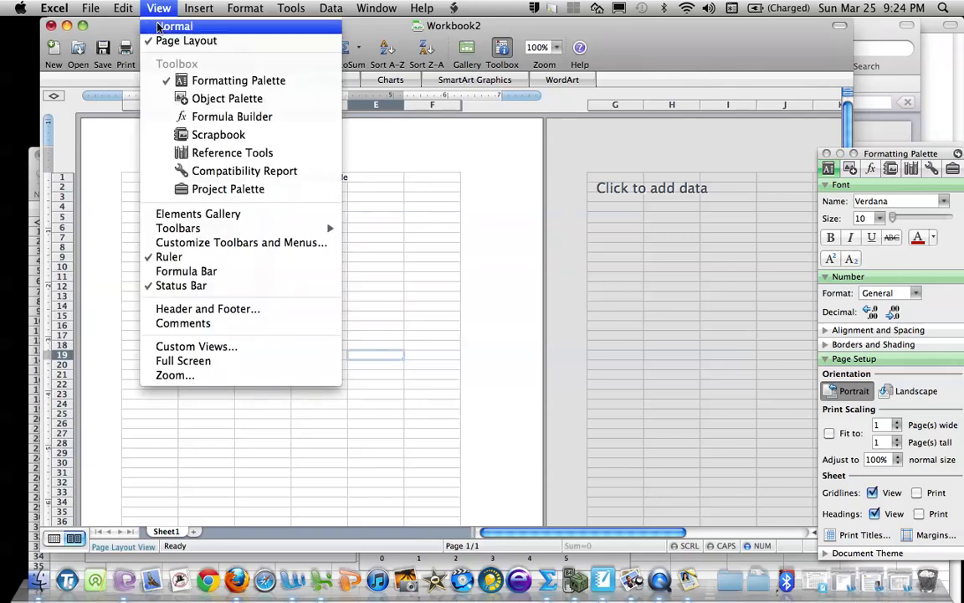
click(174, 27)
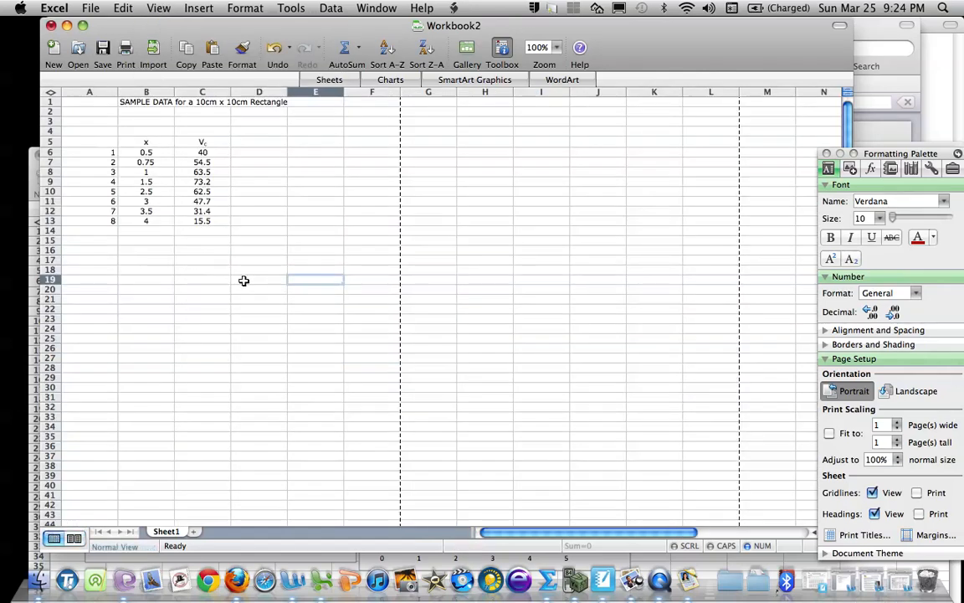
click(147, 140)
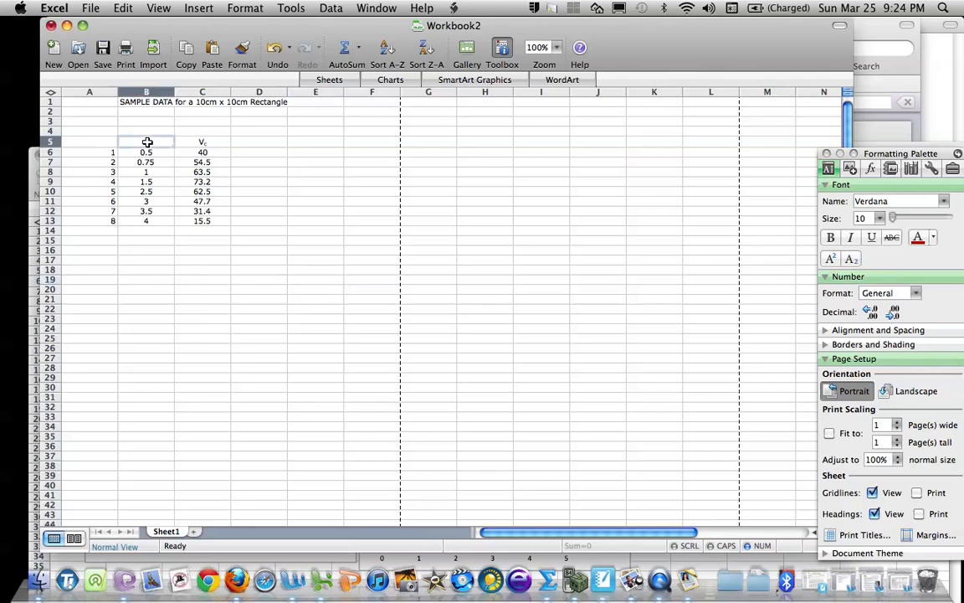
drag(147, 142, 201, 221)
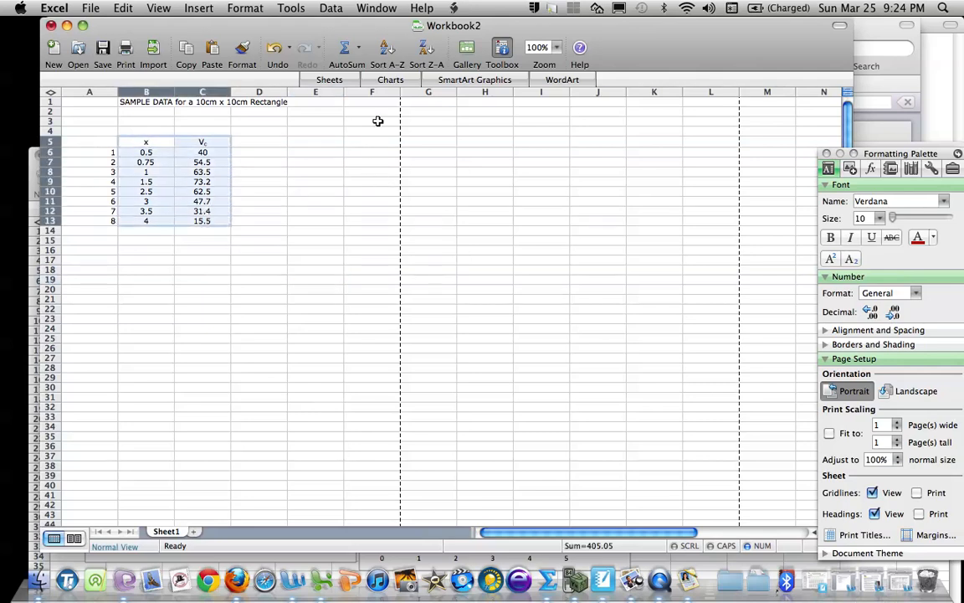
click(390, 79)
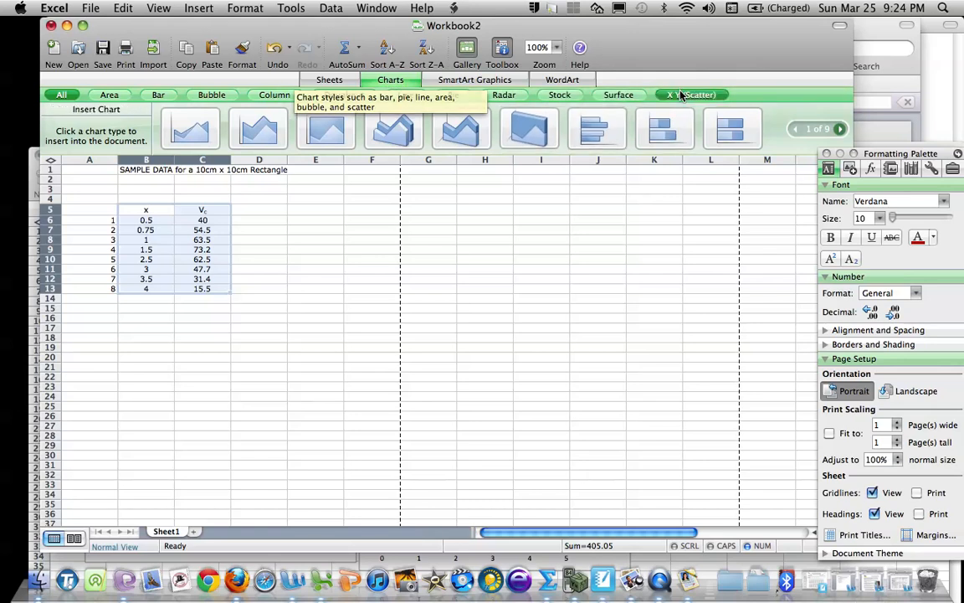
Step: Insert a Marked Scatter chart of Vc against x and move it below the data table
click(689, 94)
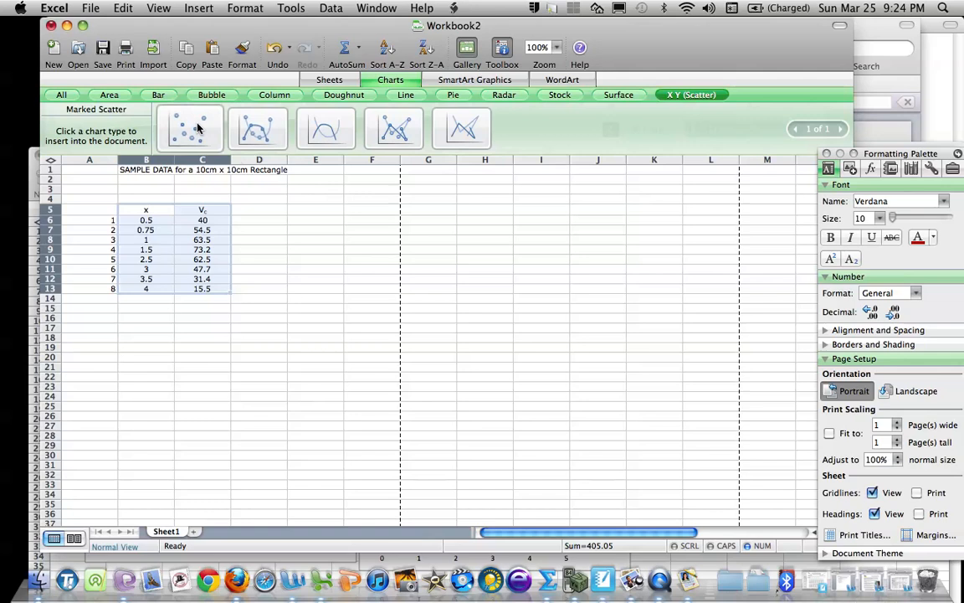
click(190, 127)
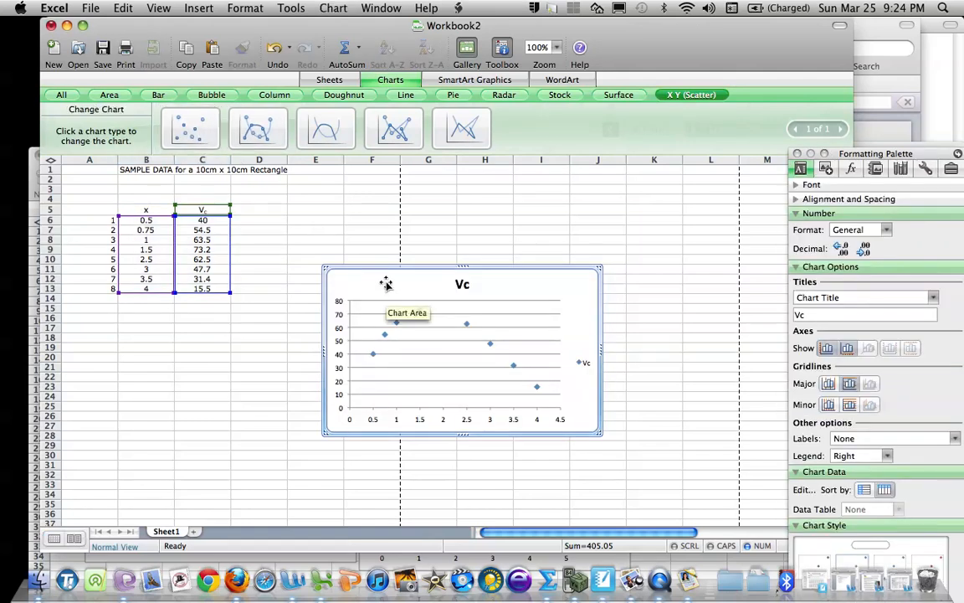
drag(385, 281, 208, 358)
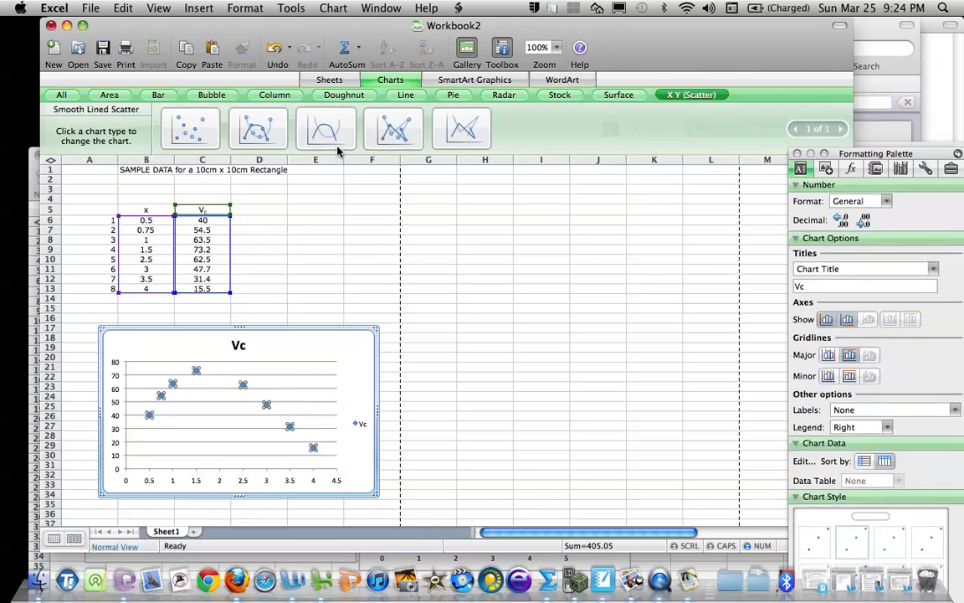
Step: Add a Linear trendline to the Vc chart displaying its equation and R-squared value
click(333, 6)
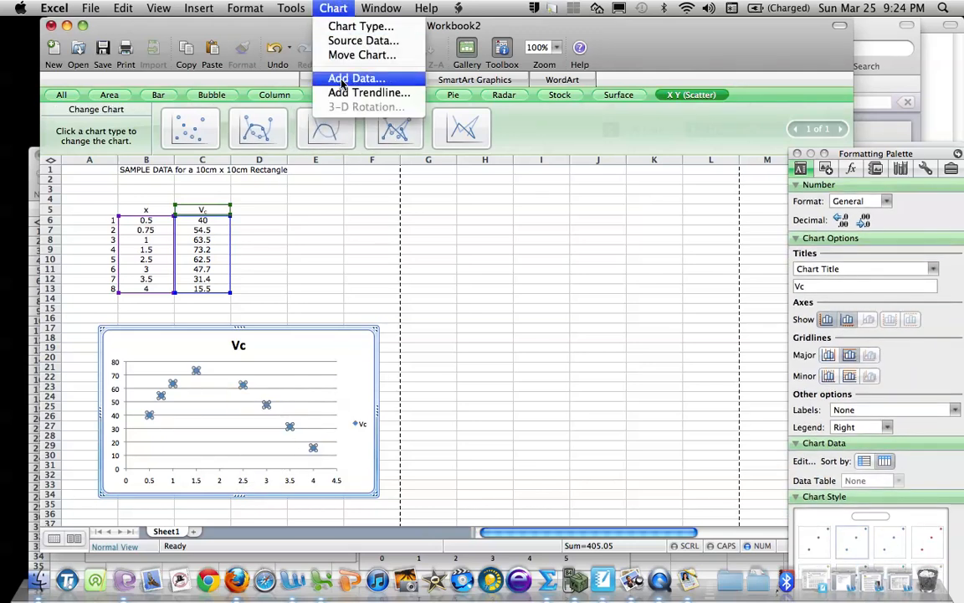
click(370, 92)
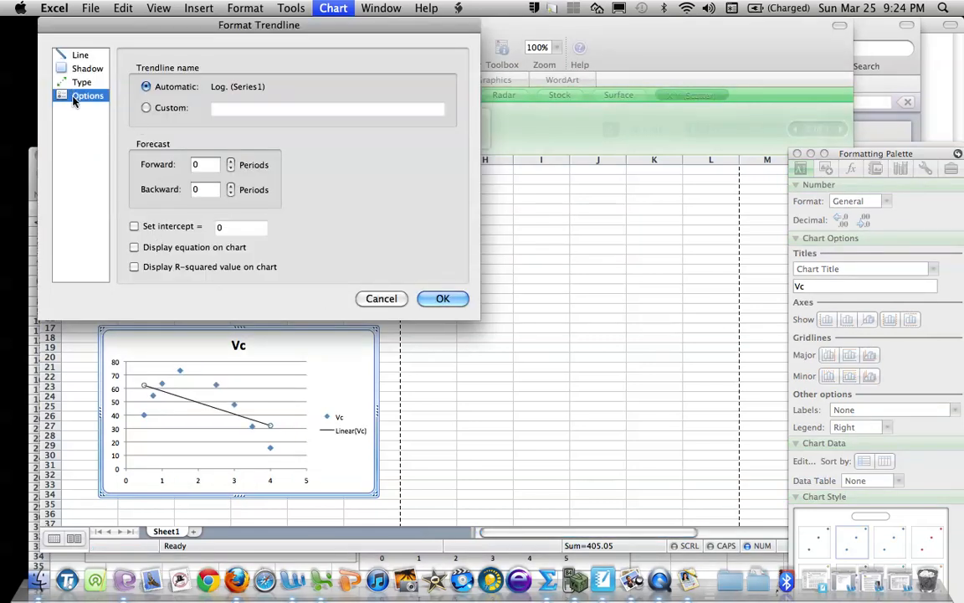
click(133, 246)
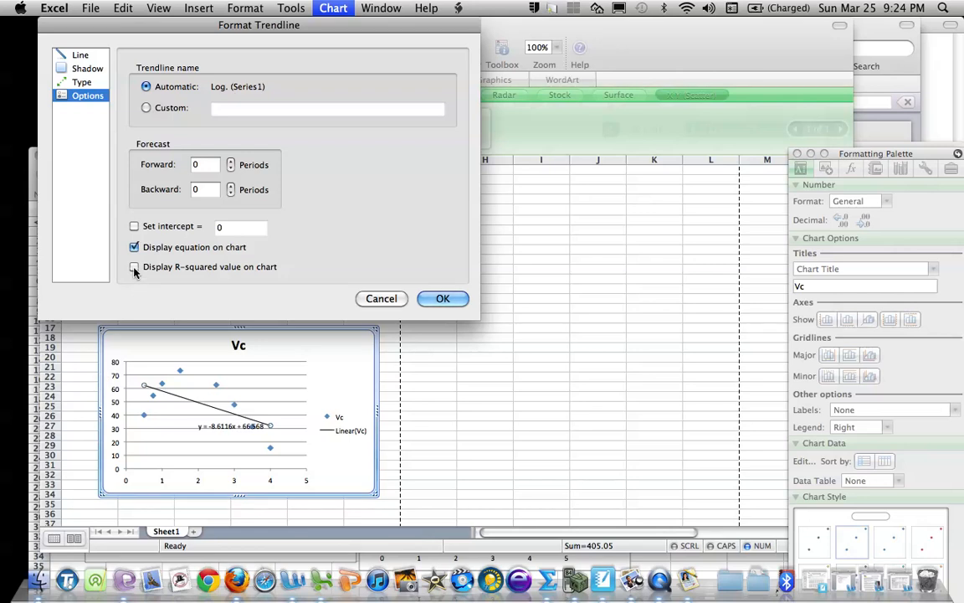
click(134, 266)
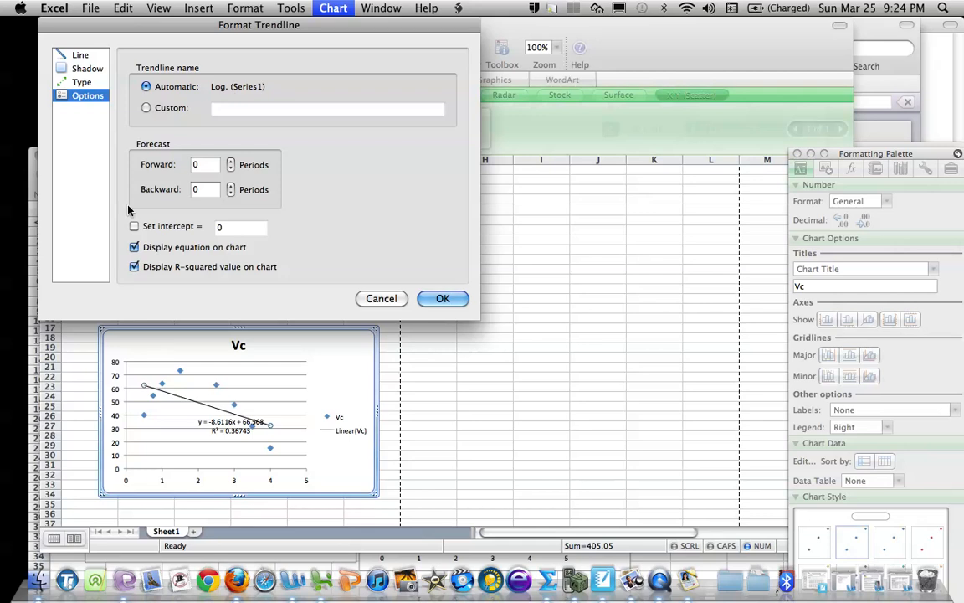
click(82, 82)
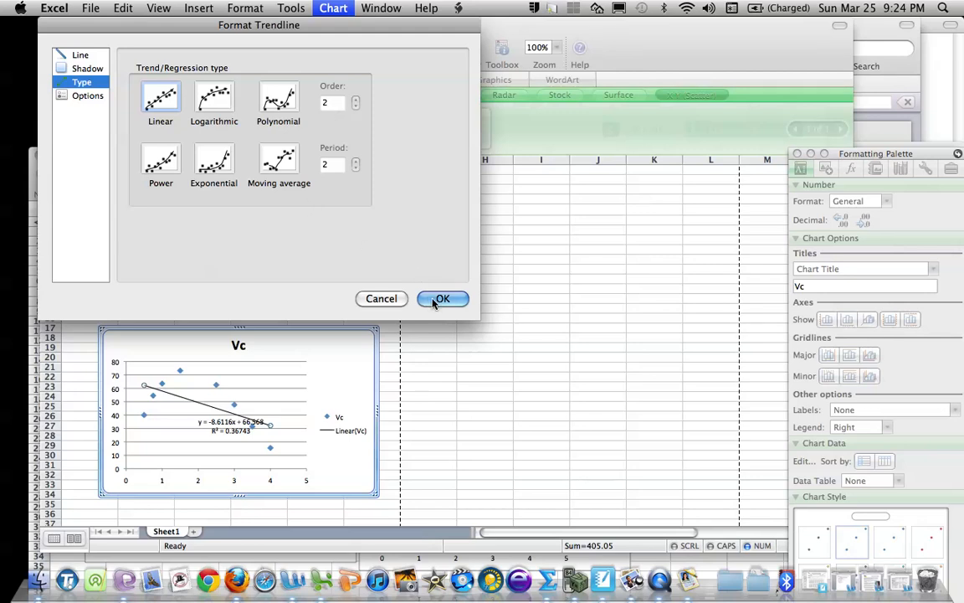
click(442, 298)
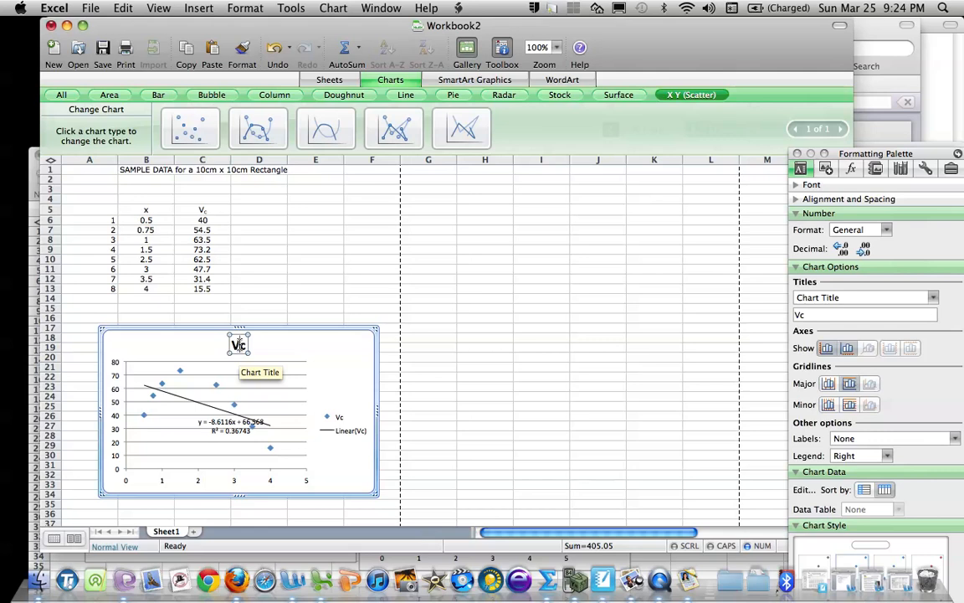
Step: Retitle the chart from Vc to Linear and insert a second marked scatter chart
click(237, 345)
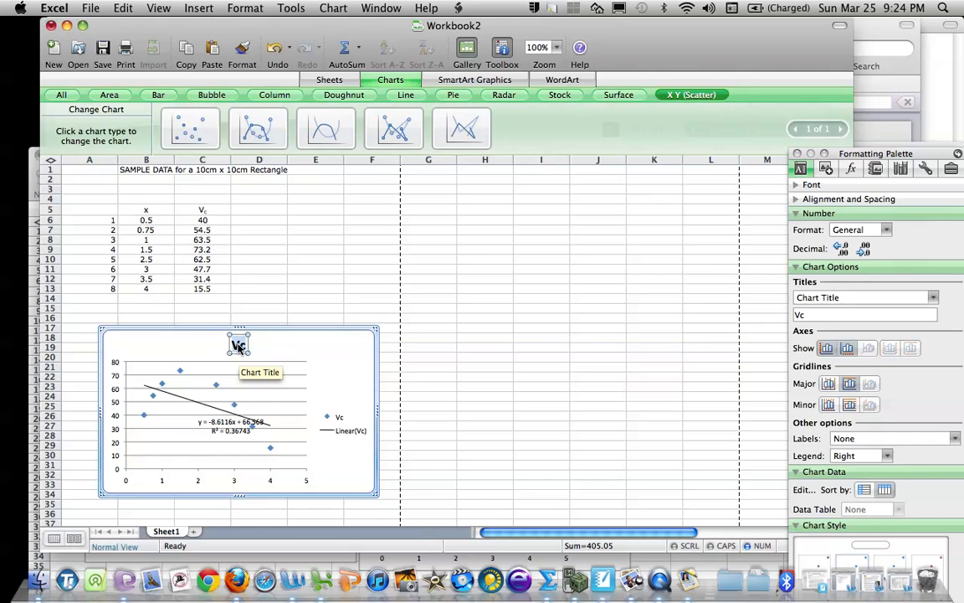
text(Linear)
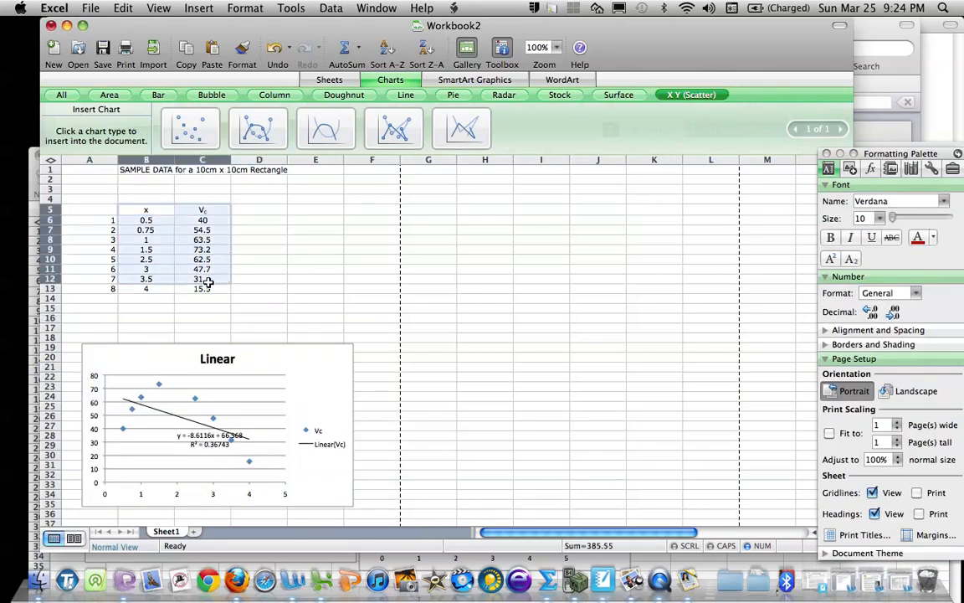
click(191, 127)
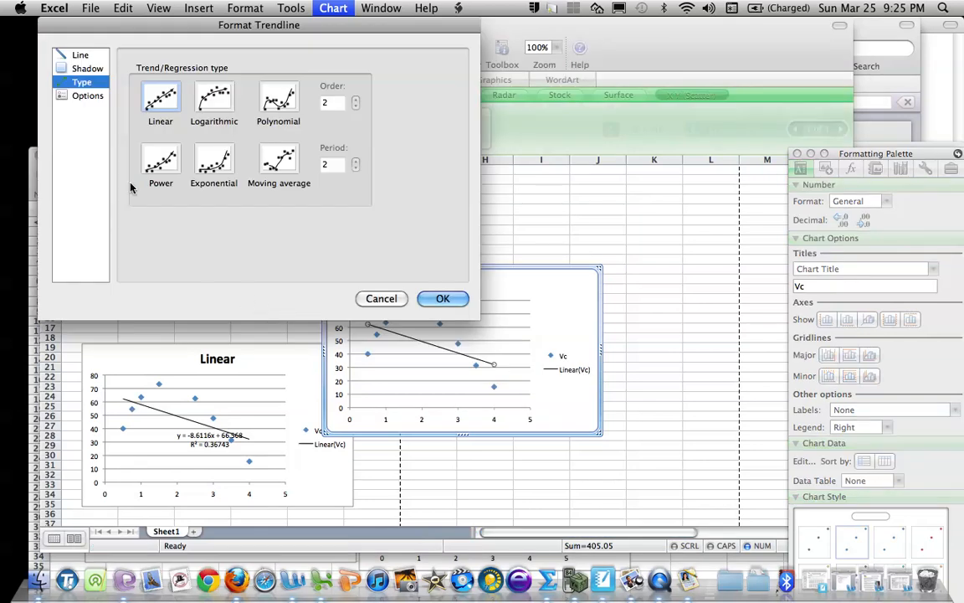
Step: Fit the second chart with an order-2 Polynomial trendline showing equation and R² value
click(278, 95)
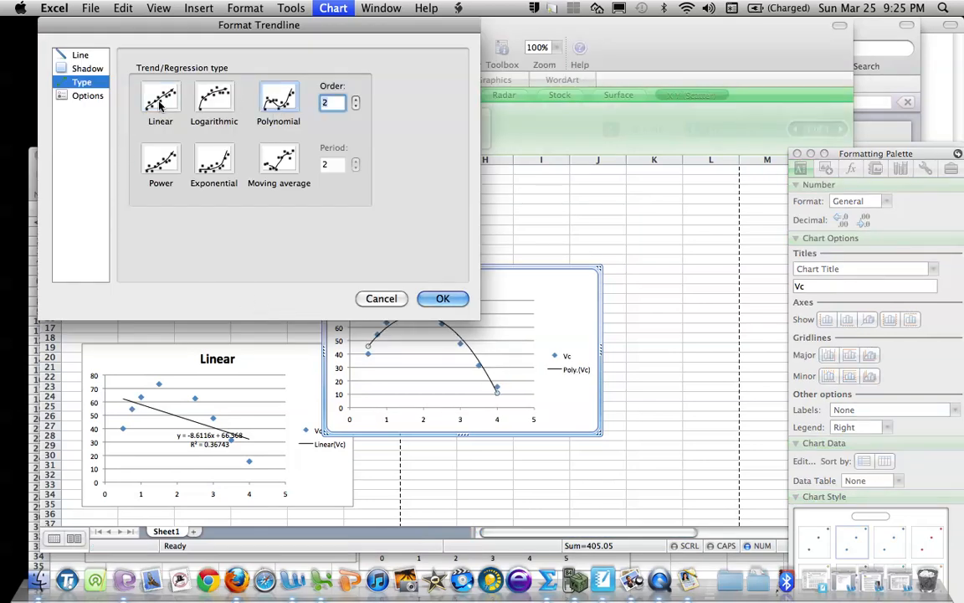
click(87, 94)
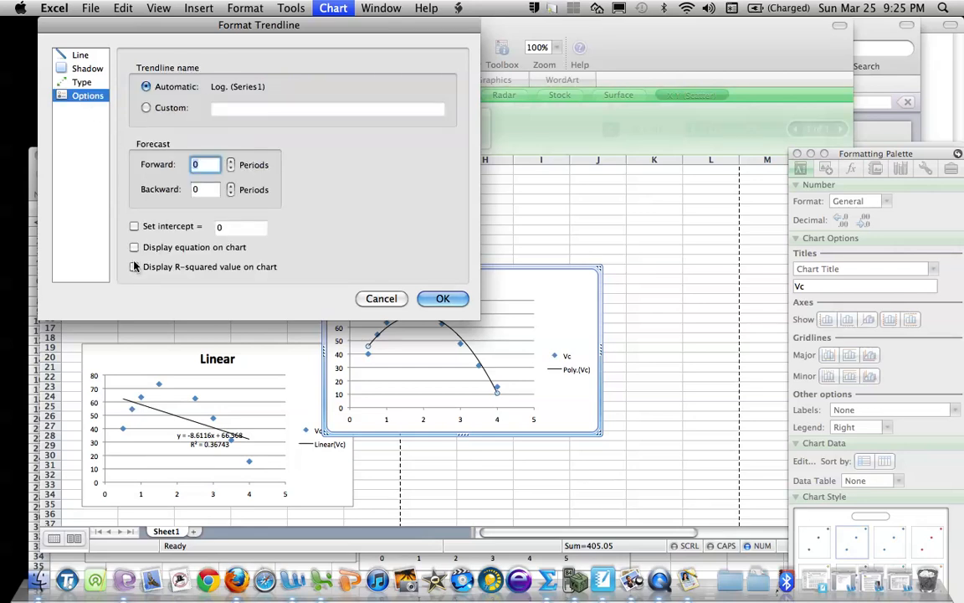
click(134, 246)
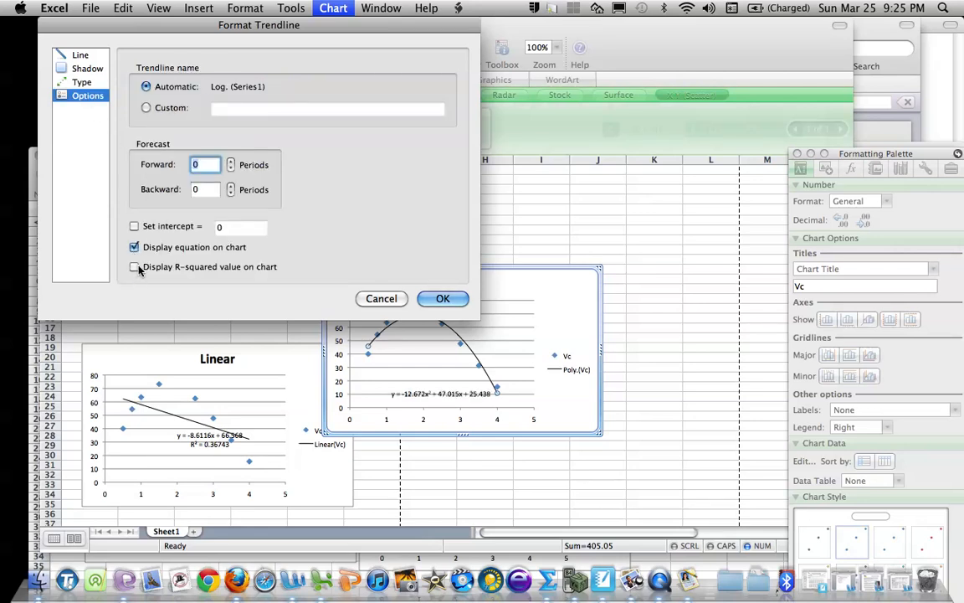
click(442, 298)
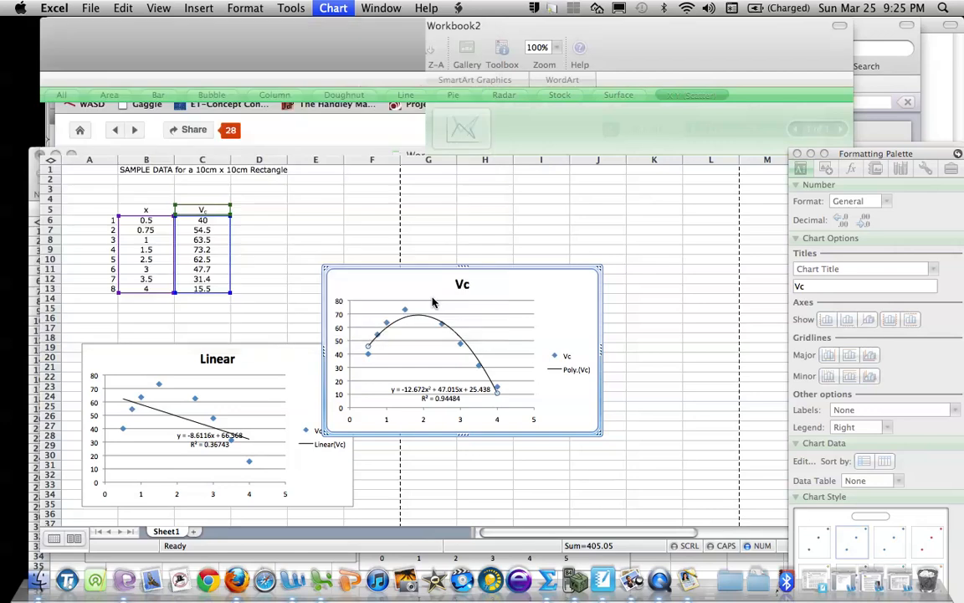
Step: Retitle the second chart from Vc to Quadratic
click(462, 285)
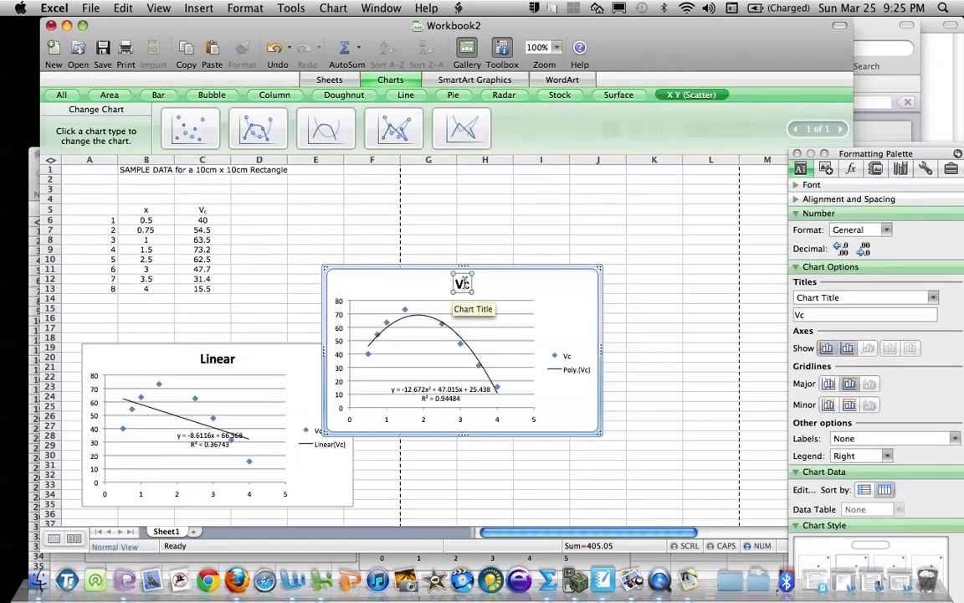
text(Q)
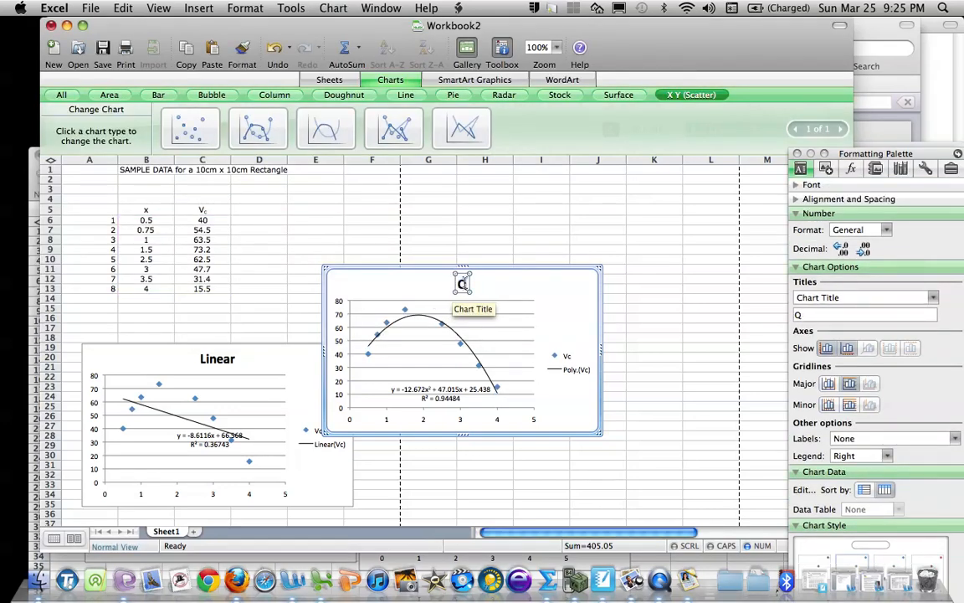
text(uadratic)
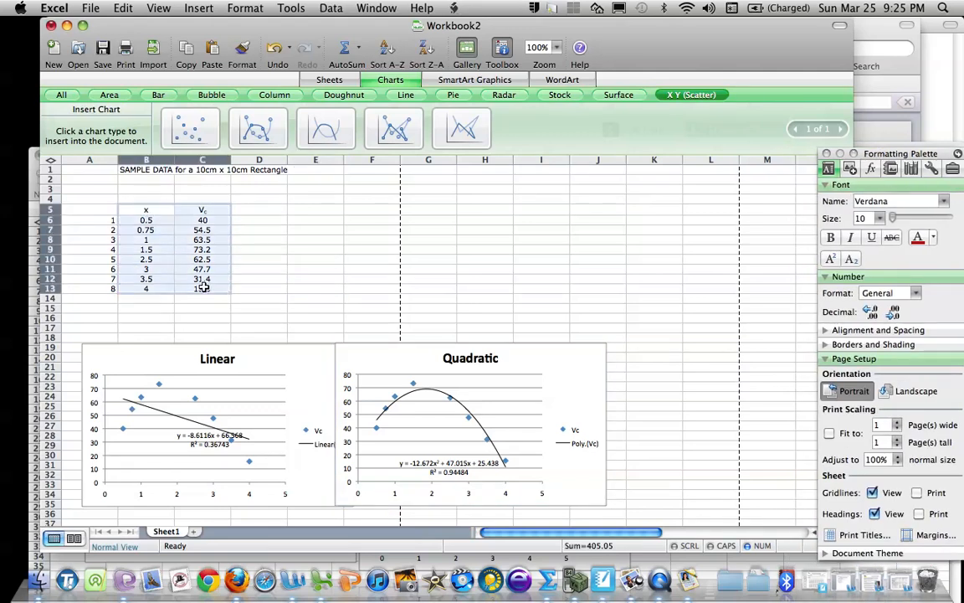
Step: Insert a third scatter chart with an order-3 Polynomial trendline showing equation and R²
click(191, 127)
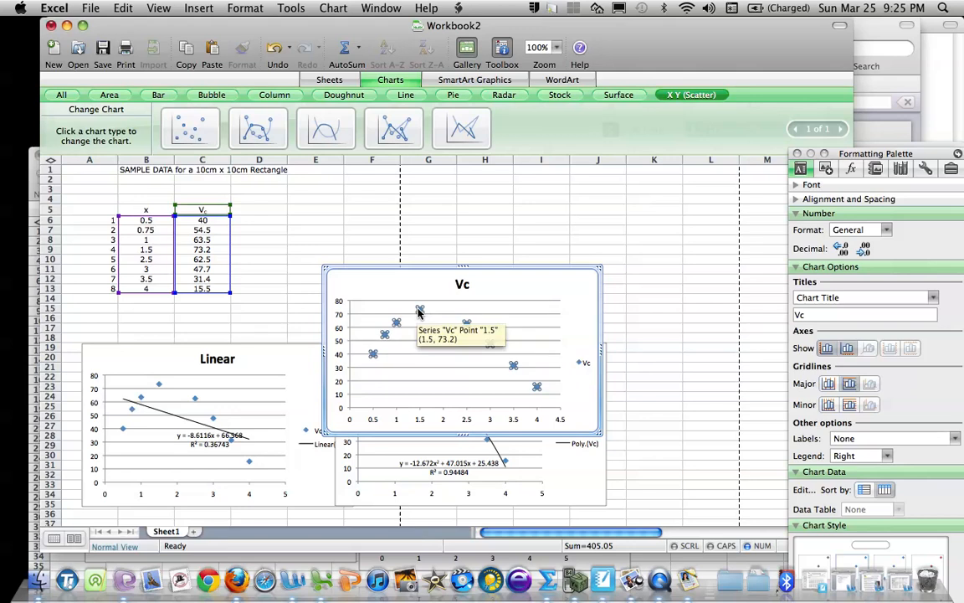
click(333, 6)
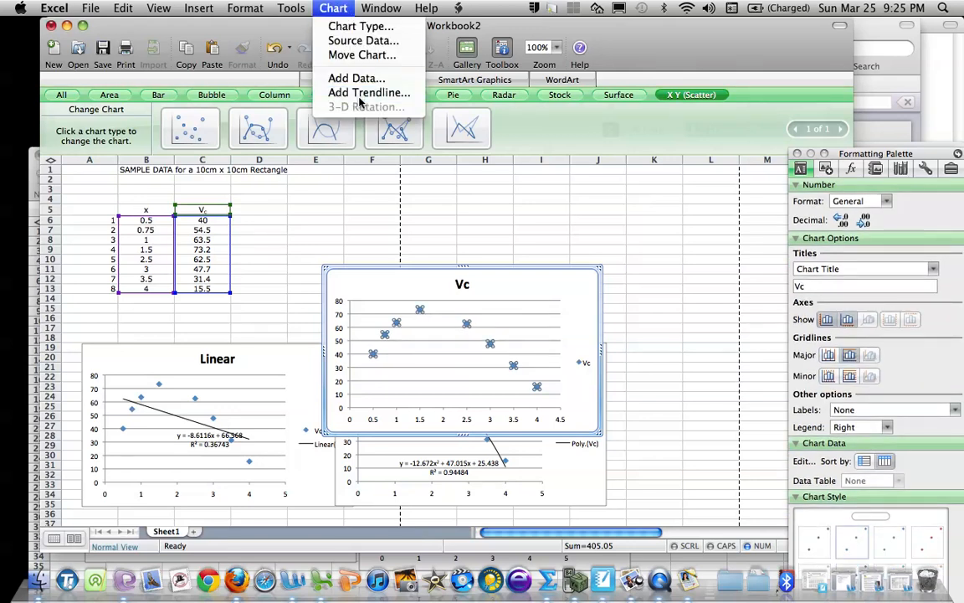
click(368, 92)
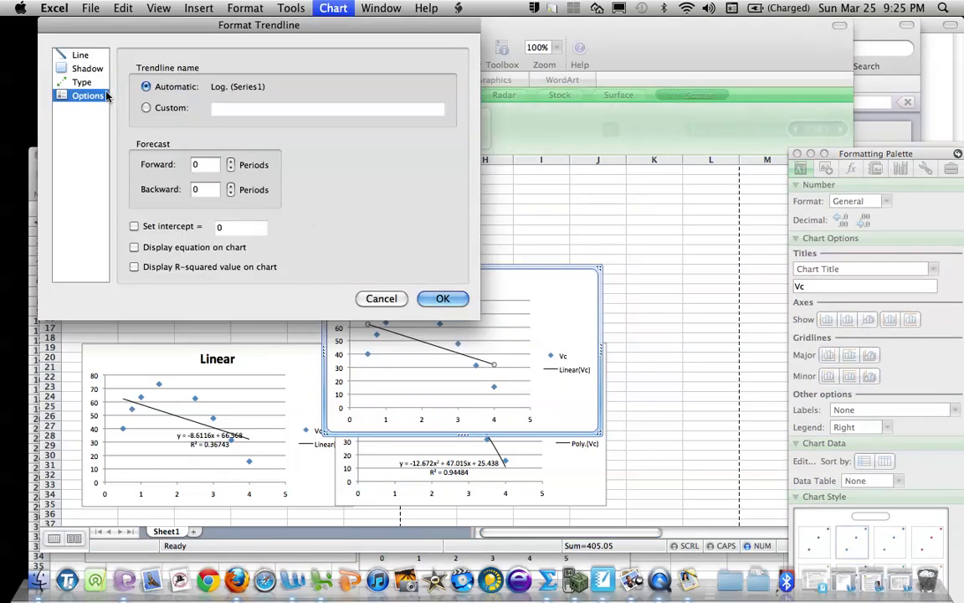
click(133, 247)
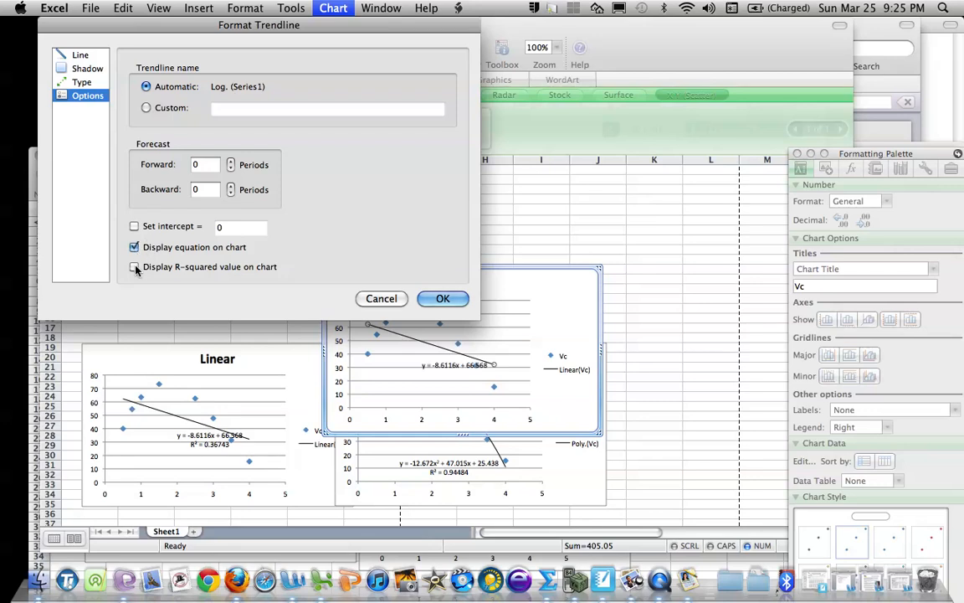
click(81, 81)
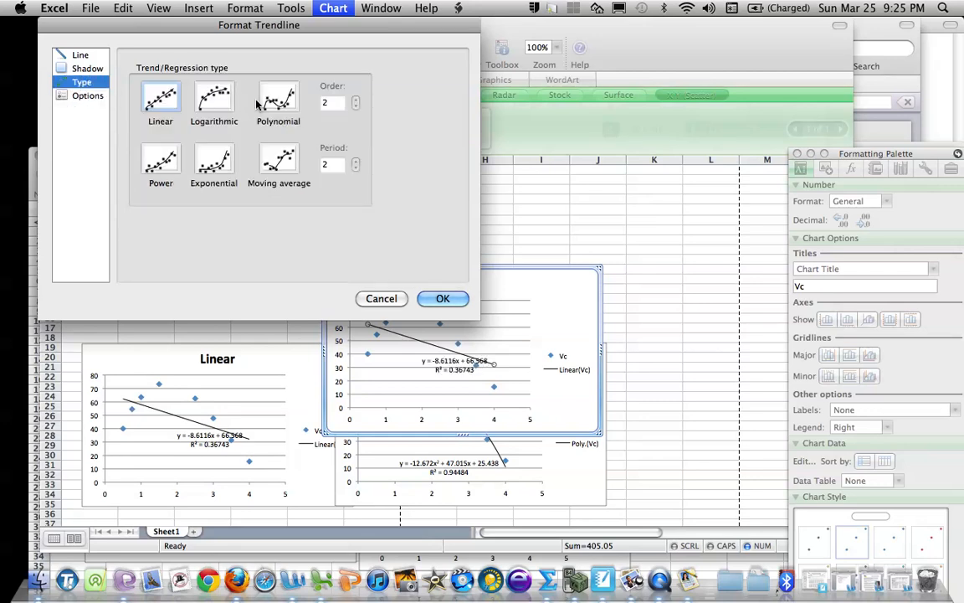
click(355, 99)
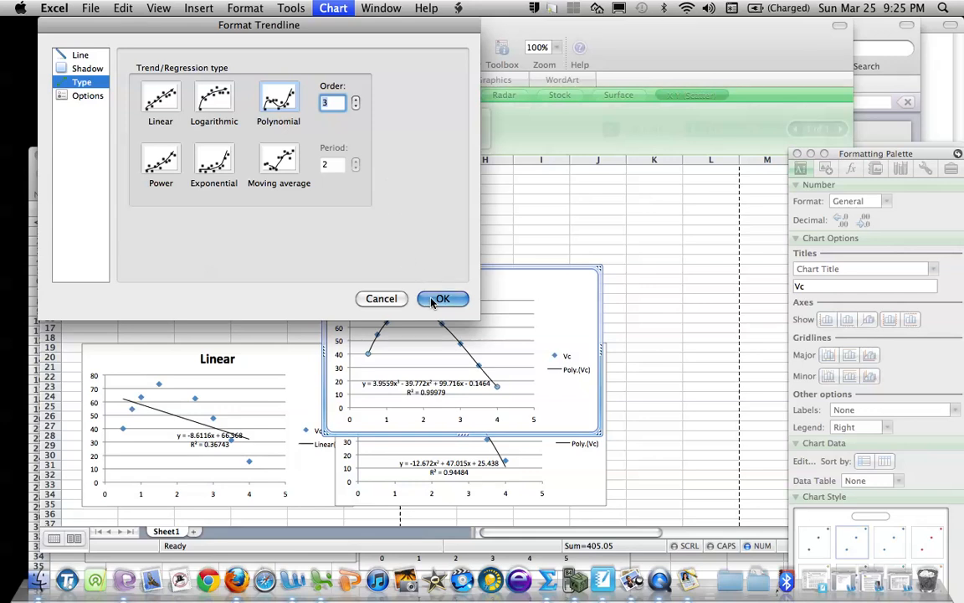
click(442, 298)
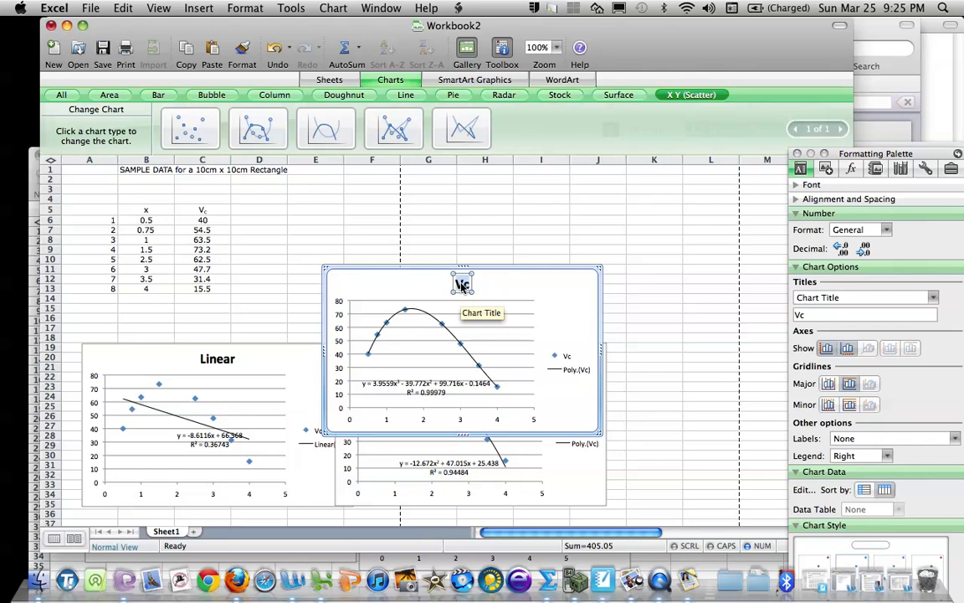
Step: Title the third chart Cubic and move it right of the data, above Quadratic
text(Cubi)
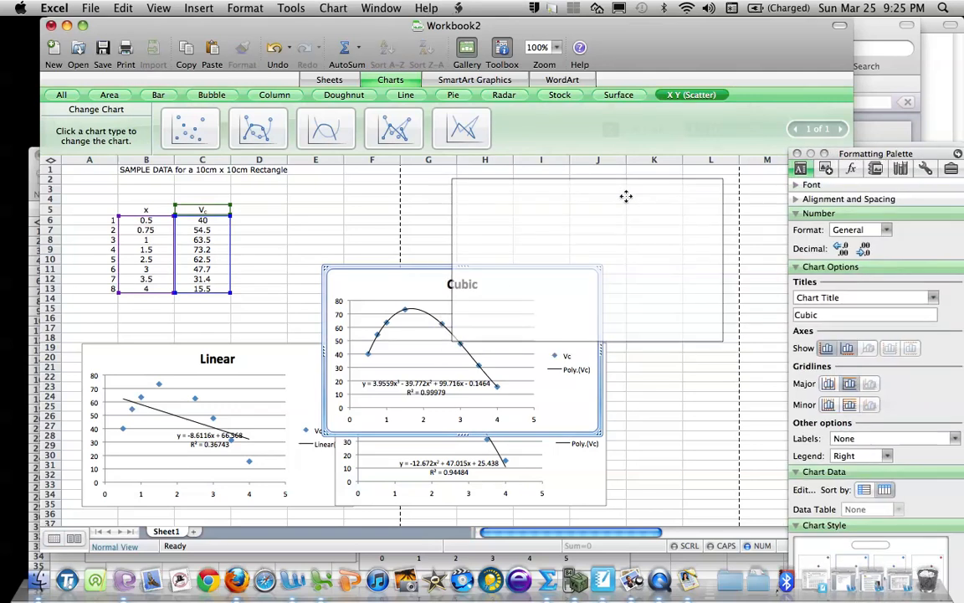
drag(462, 285, 585, 194)
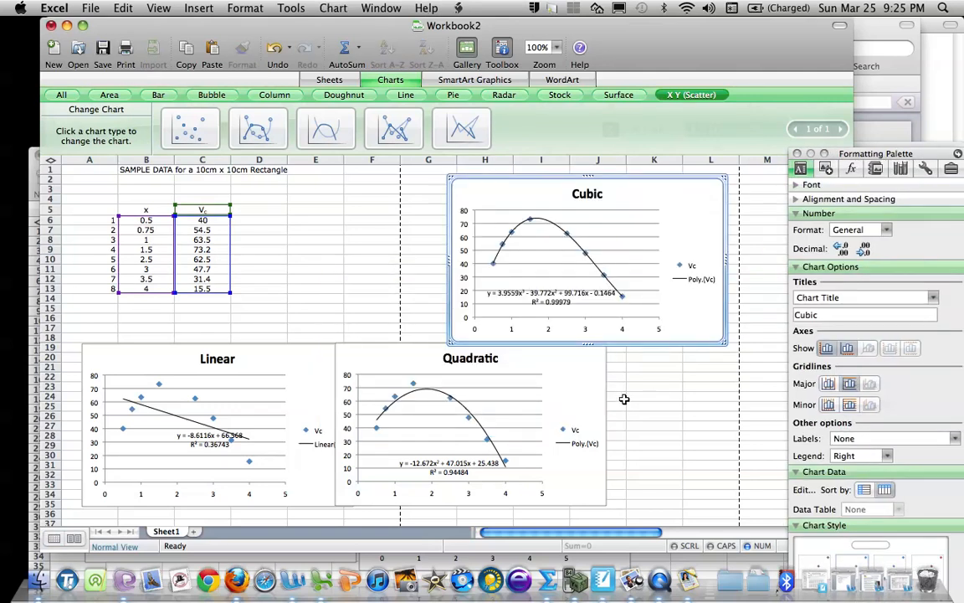
mouse_move(615, 395)
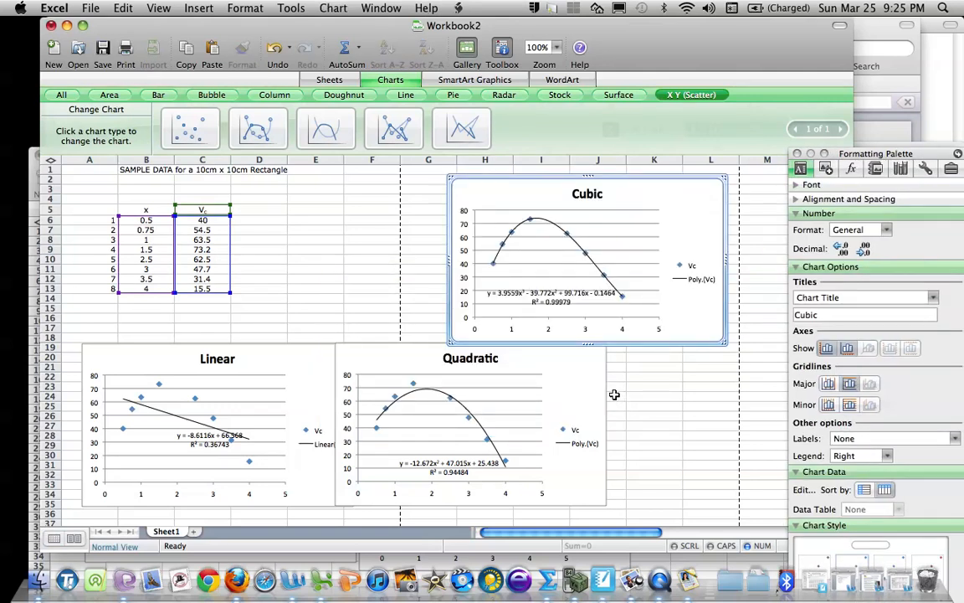